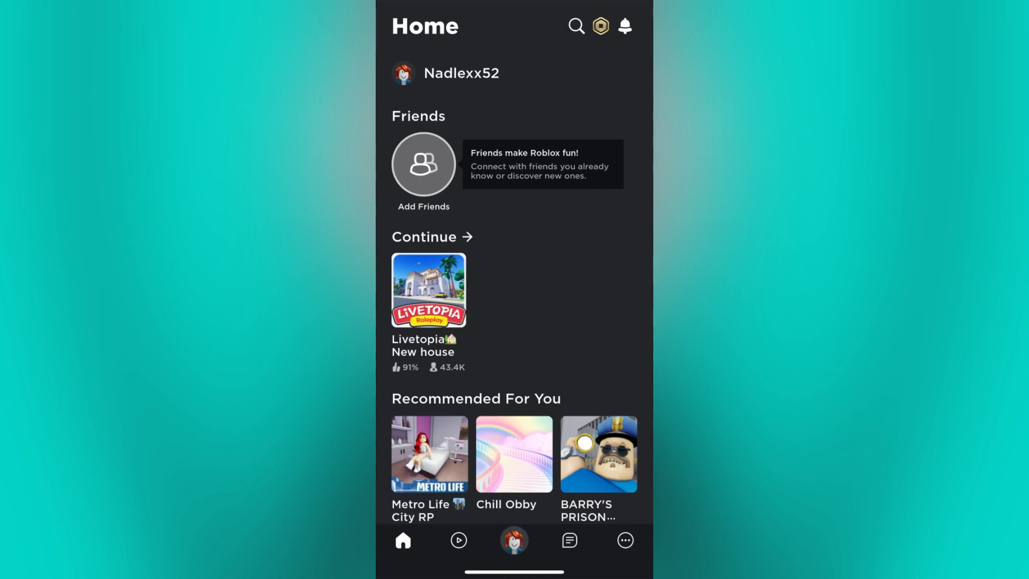
{"action": "mouse_move", "coordinate": [625, 541]}
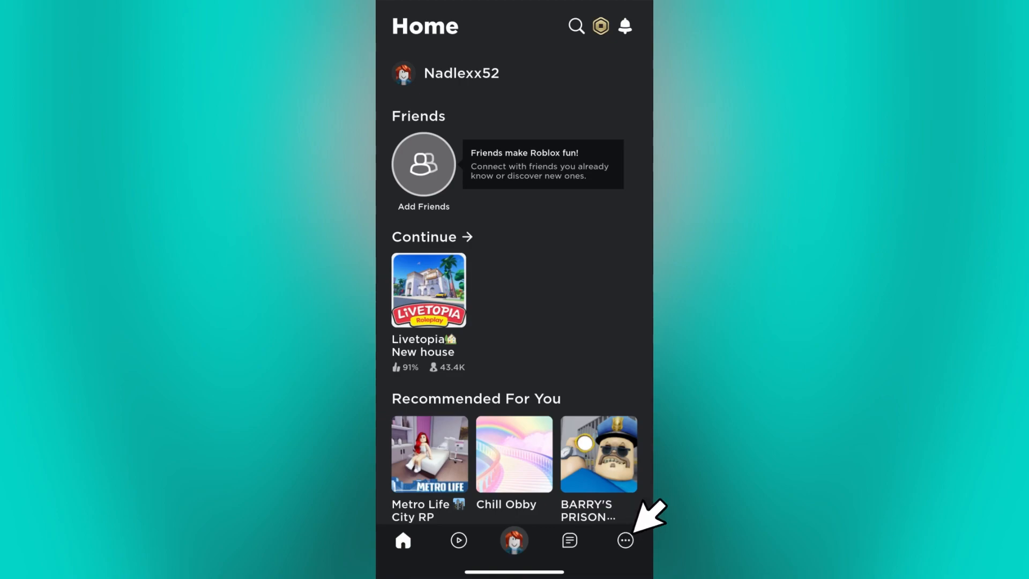
Step: Open the More tab from Roblox's bottom navigation bar
{"action": "left_click", "coordinate": [625, 541]}
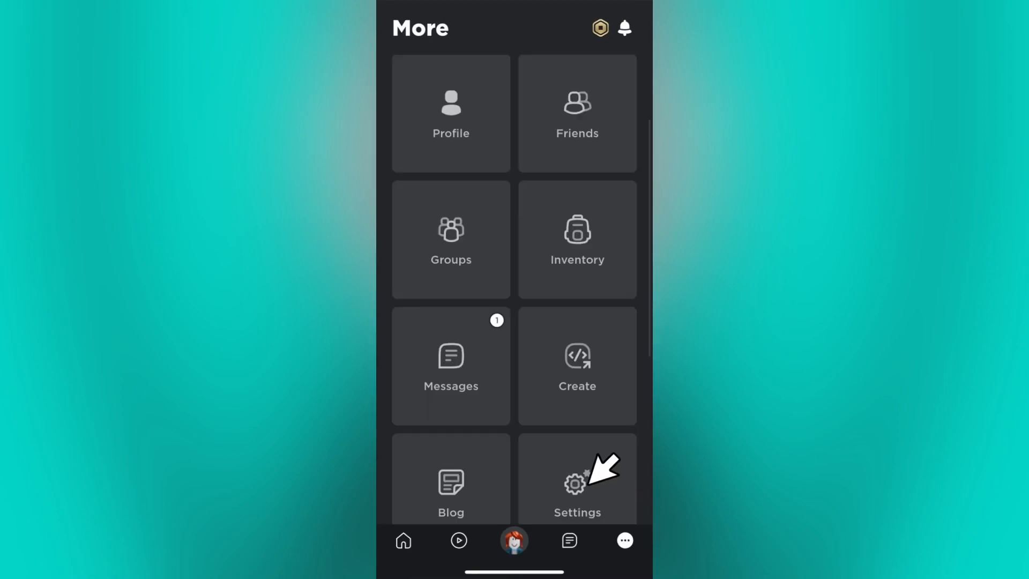
Step: Open Settings and start Verify My Age under Birthday in Account Info
{"action": "left_click", "coordinate": [577, 486]}
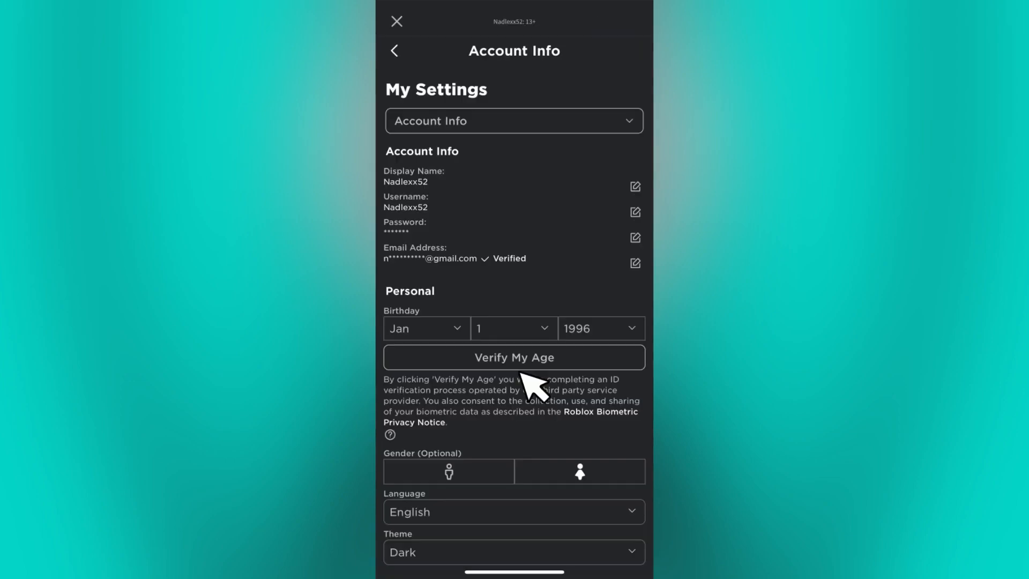
{"action": "mouse_move", "coordinate": [527, 382]}
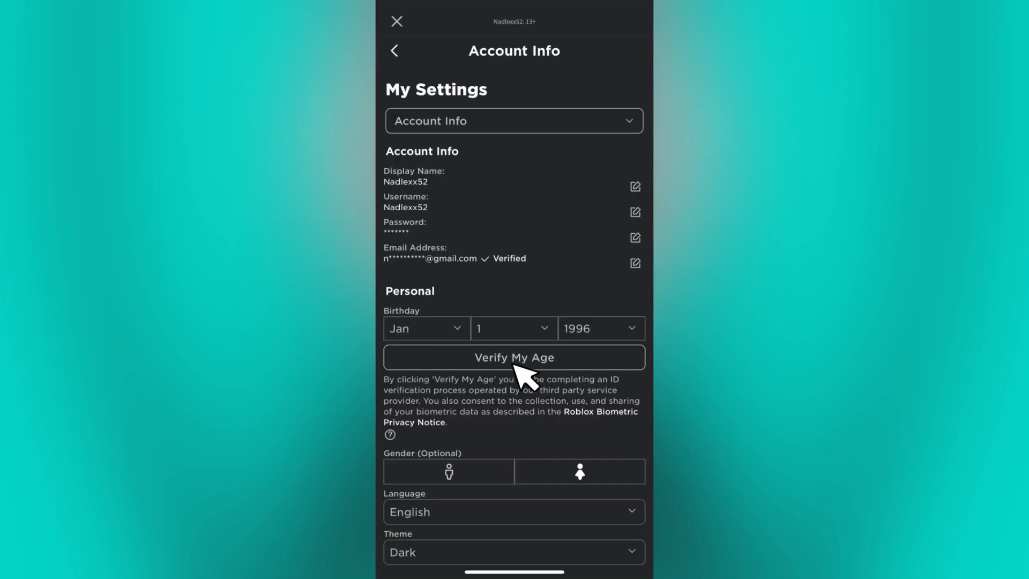
{"action": "left_click", "coordinate": [514, 357]}
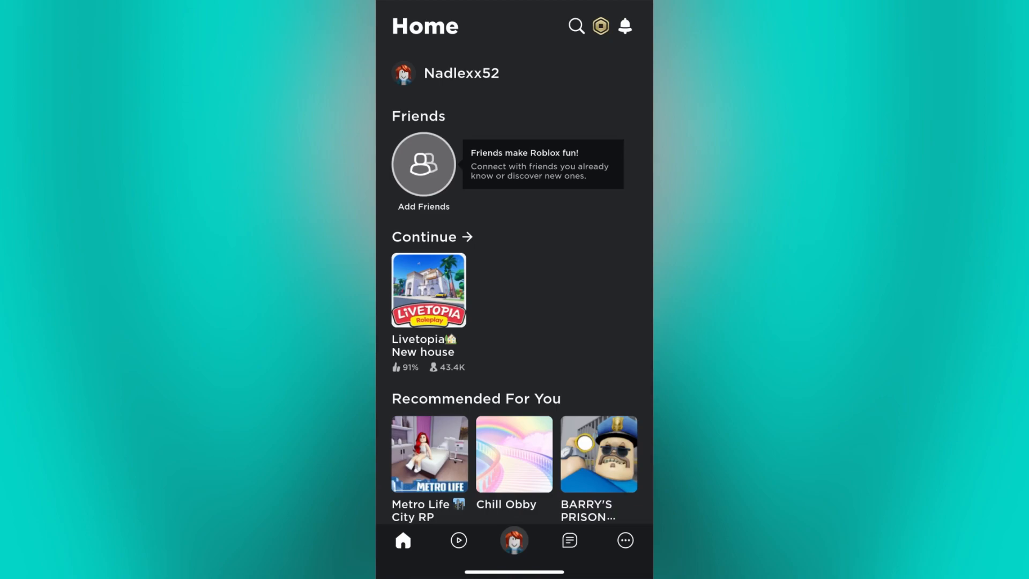
{"action": "mouse_move", "coordinate": [625, 541]}
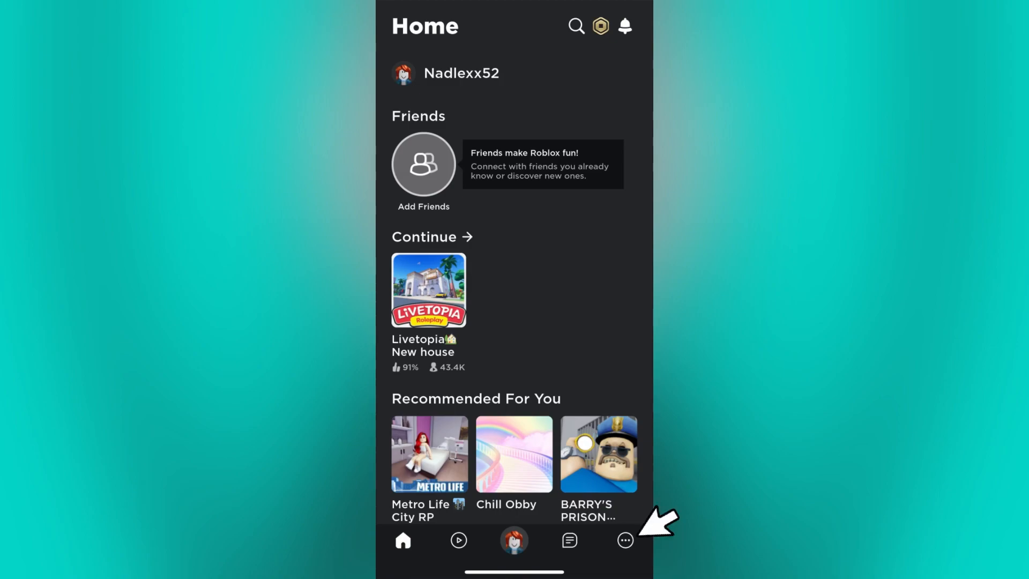
{"action": "mouse_move", "coordinate": [626, 539]}
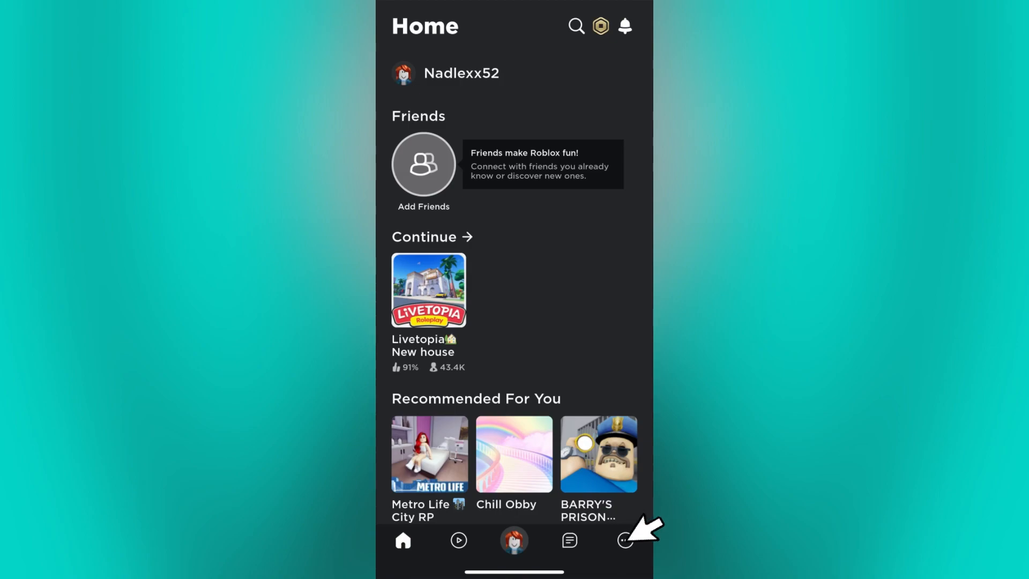
Step: Return to the More page and open its Settings tile
{"action": "left_click", "coordinate": [625, 540]}
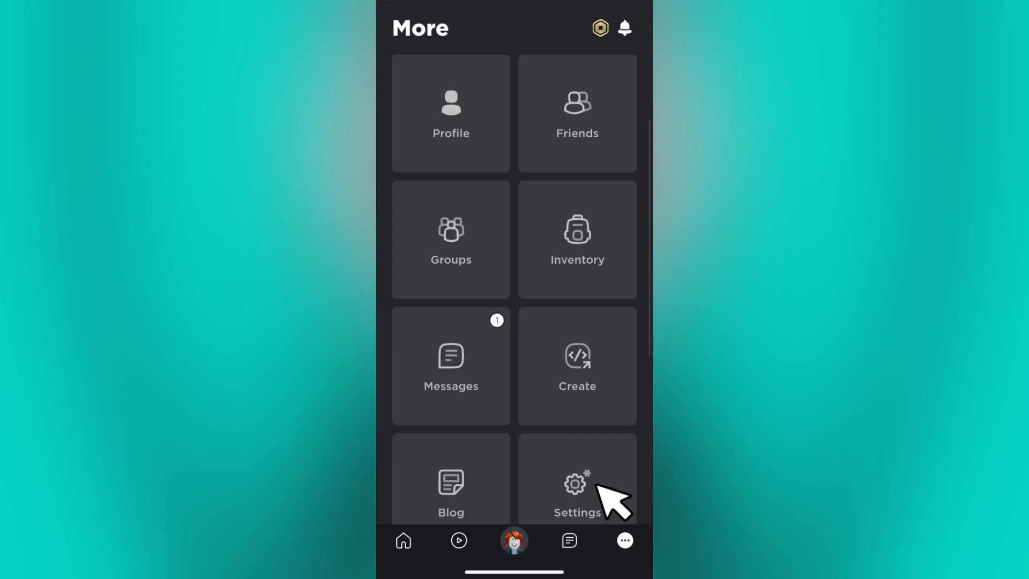
{"action": "left_click", "coordinate": [575, 485]}
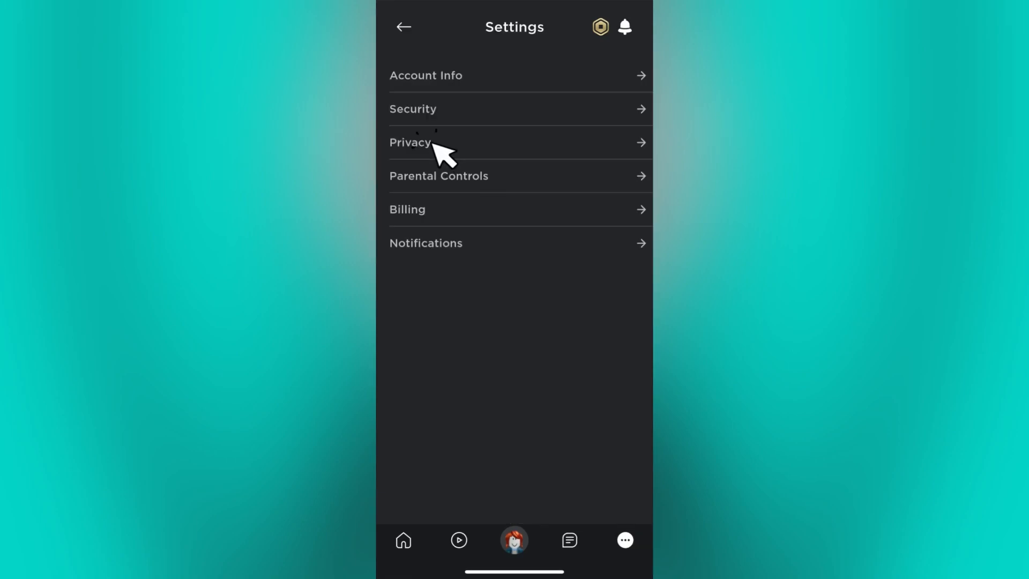
Step: Open Privacy and switch on Enable voice chat under Beta Features
{"action": "left_click", "coordinate": [410, 142]}
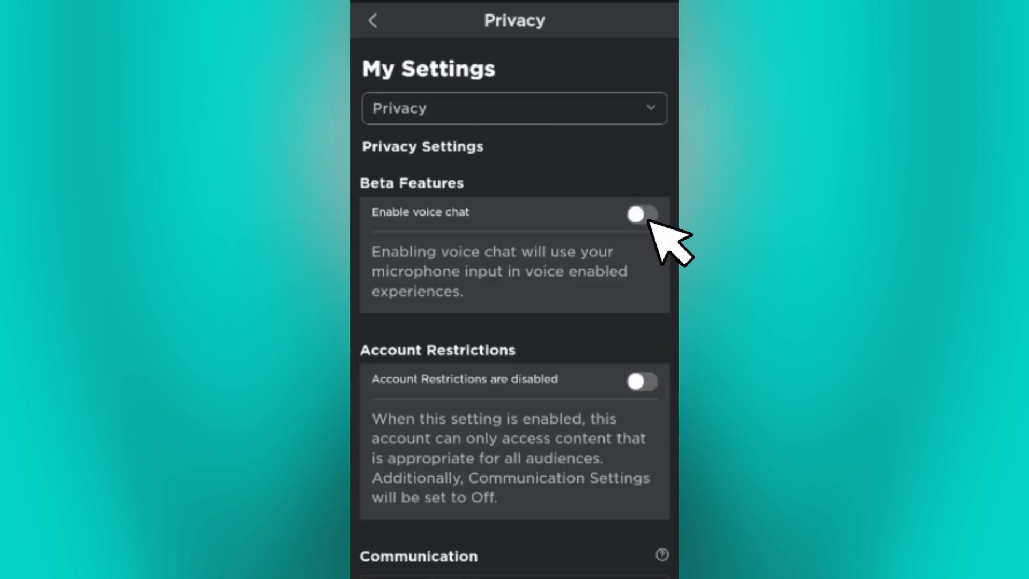
{"action": "left_click", "coordinate": [640, 213]}
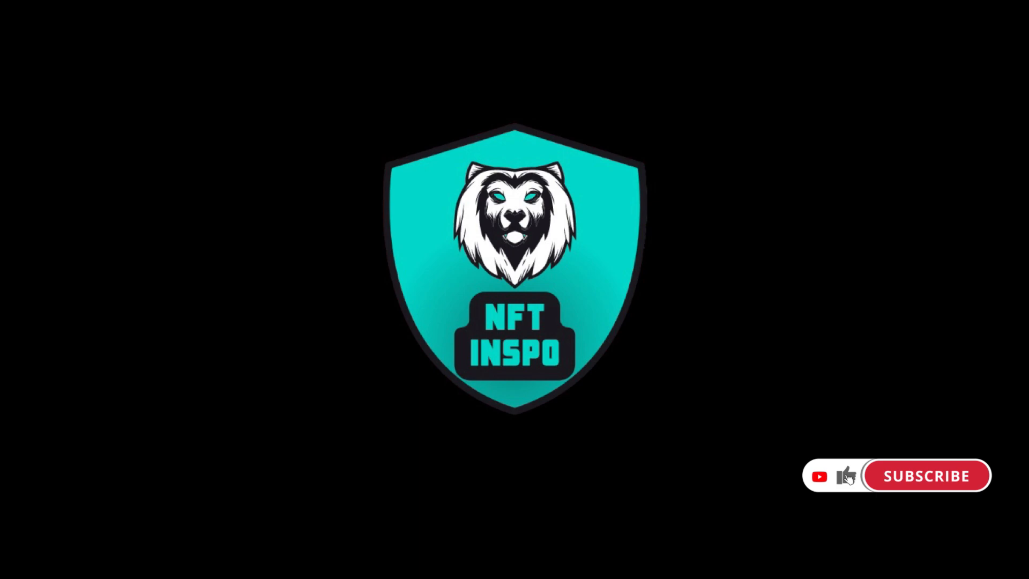
{"action": "left_click", "coordinate": [926, 475]}
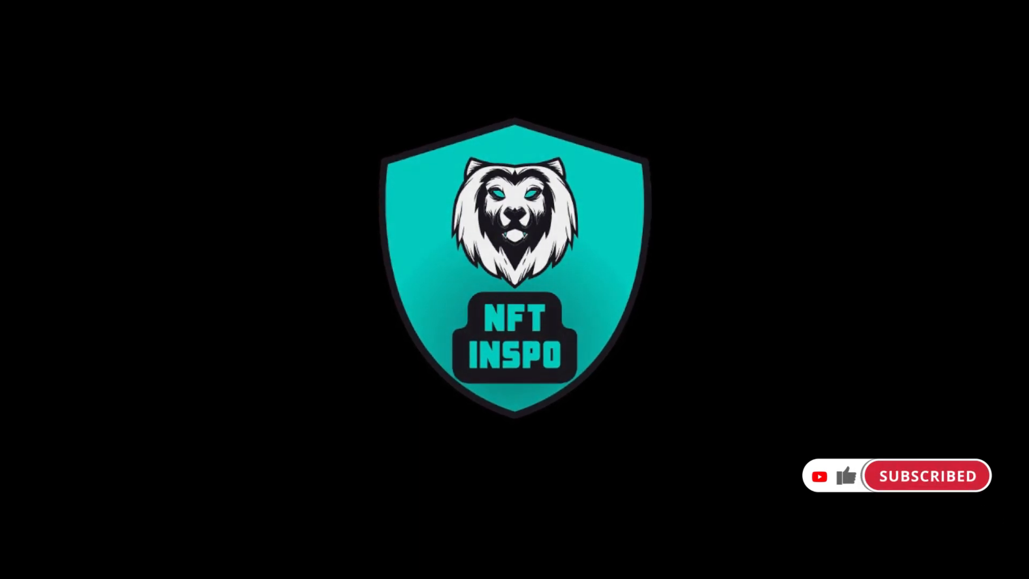